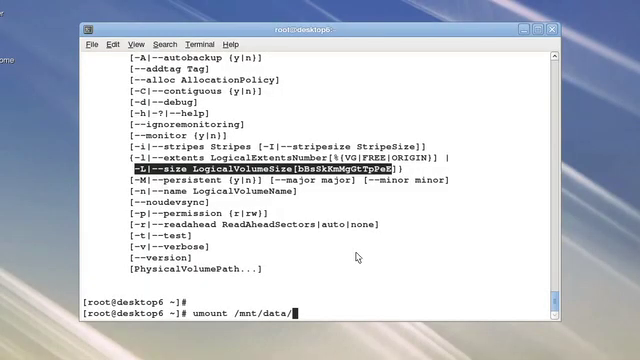
Unmount /mnt/data and create the 12M snapshot lv_data_snap of /dev/vol0/lv_data
{"action": "key", "text": "Return"}
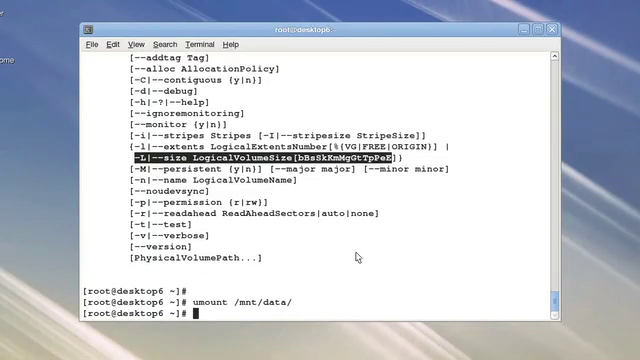
{"action": "type", "text": "l"}
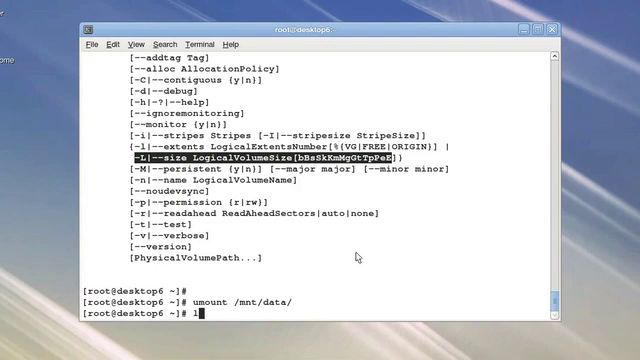
{"action": "type", "text": "lvcreate"}
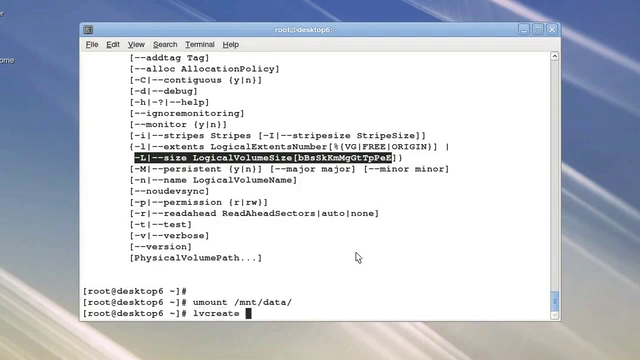
{"action": "type", "text": "--snapshot /dev/vol0/lv_data"}
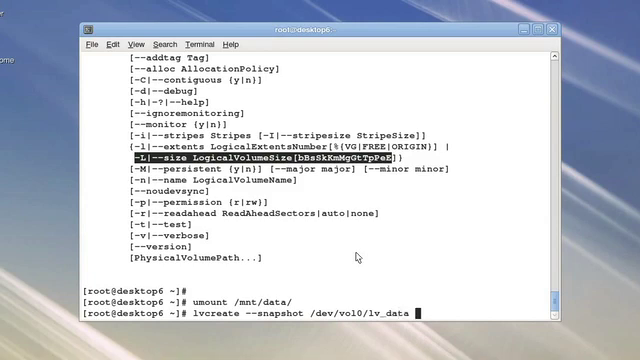
{"action": "type", "text": "-n l"}
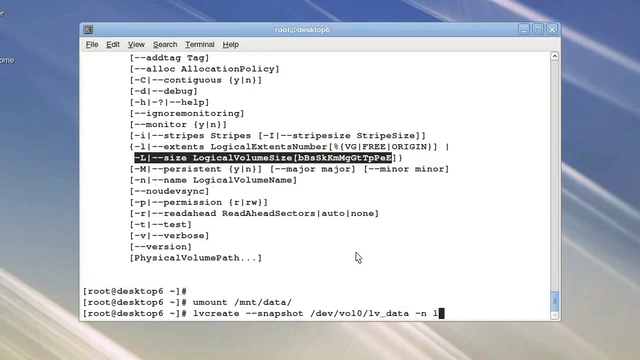
{"action": "type", "text": "lv_data_snap"}
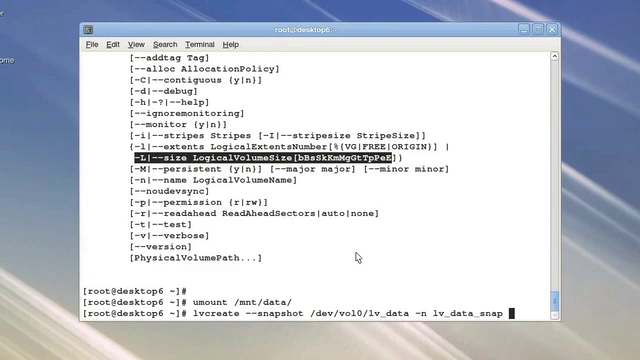
{"action": "type", "text": "-L"}
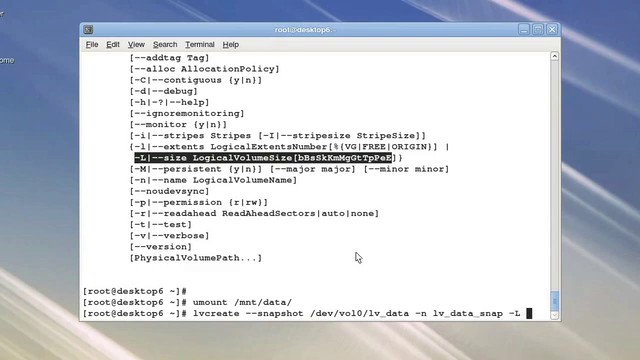
{"action": "type", "text": "12M"}
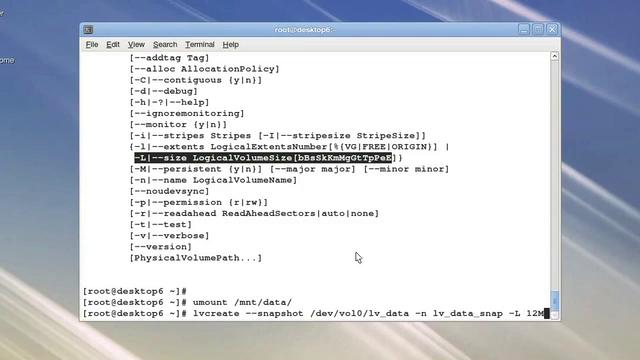
{"action": "scroll", "scroll_direction": "down", "scroll_amount": 3}
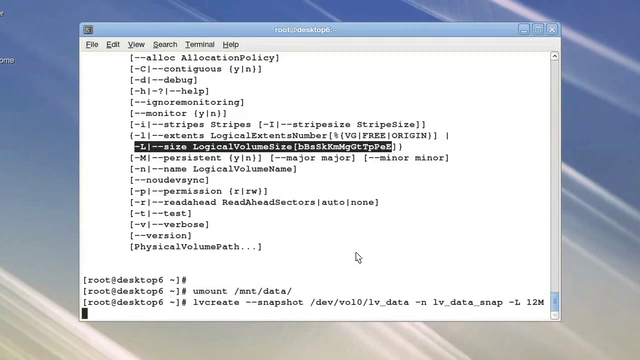
{"action": "key", "text": "Return"}
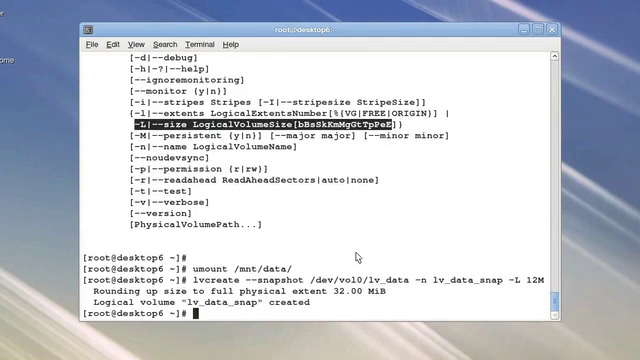
List logical volumes with lvs, confirming lv_data_snap at 32.00m with origin lv_data
{"action": "type", "text": "lvs"}
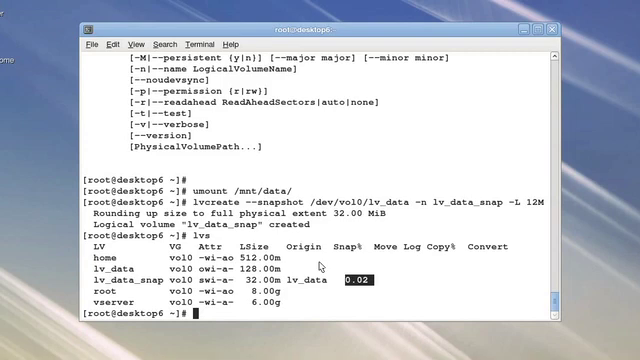
Remount /dev/vol0/lv_data on /mnt/data
{"action": "type", "text": "moun"}
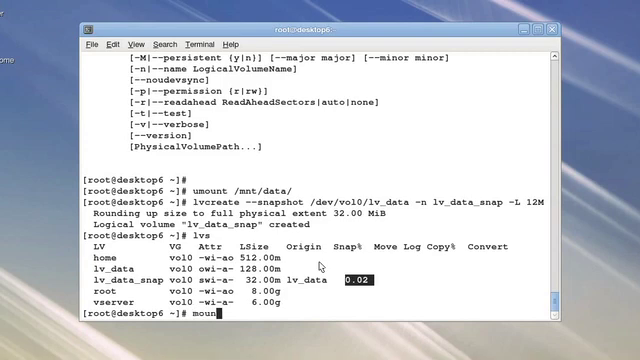
{"action": "type", "text": "/dev"}
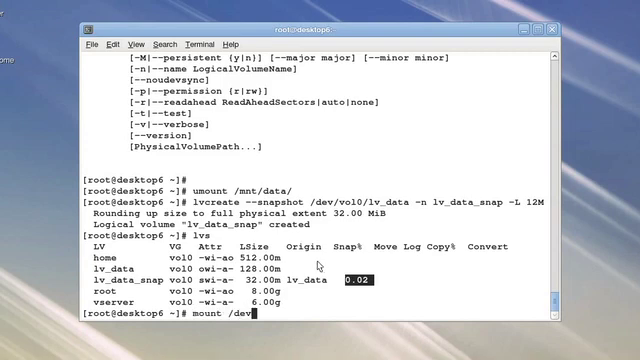
{"action": "type", "text": "l"}
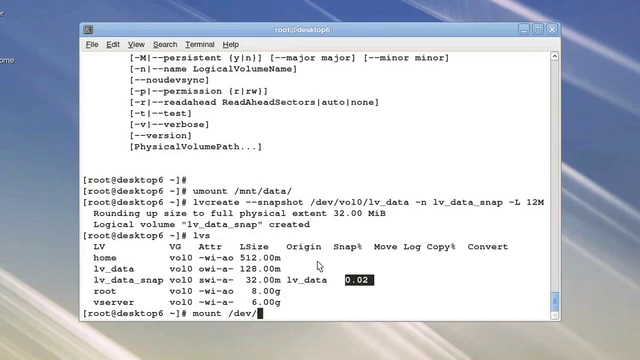
{"action": "type", "text": "vol0/lv-dat"}
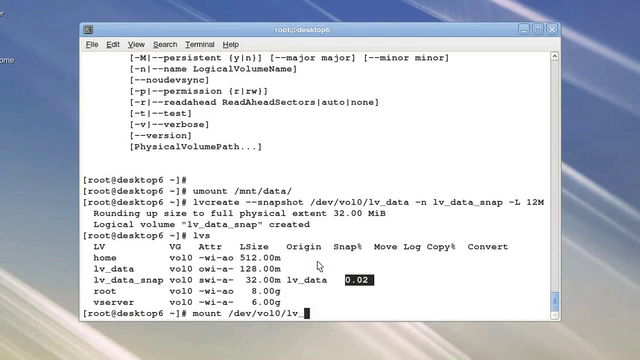
{"action": "type", "text": "data /mnt/data/"}
{"action": "type", "text": "mkdir /mnt"}
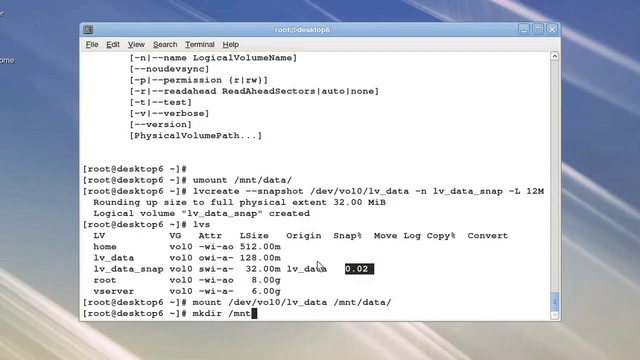
Create /mnt/data_snap and enter the mount of /dev/vol0/lv_data_snap there
{"action": "type", "text": "data"}
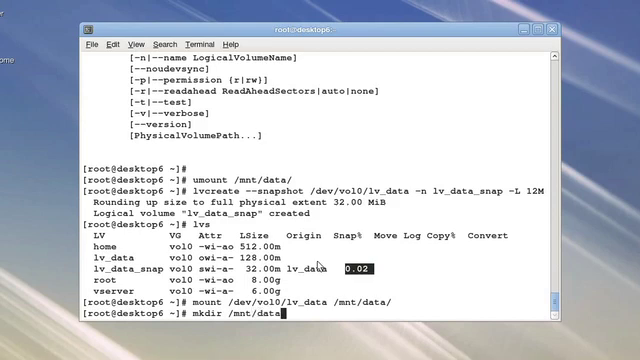
{"action": "type", "text": "_snap"}
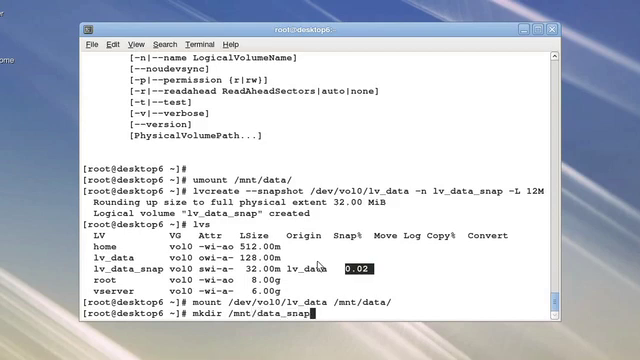
{"action": "type", "text": "mount /dev"}
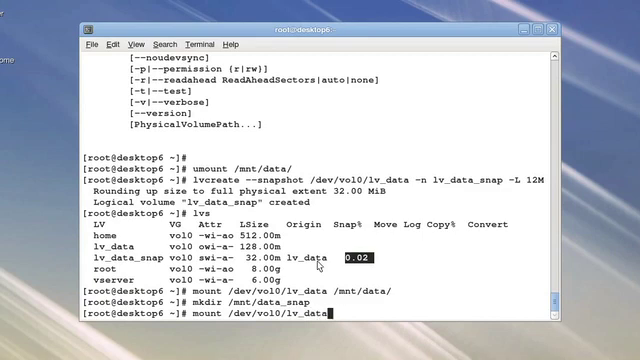
{"action": "type", "text": "_snap"}
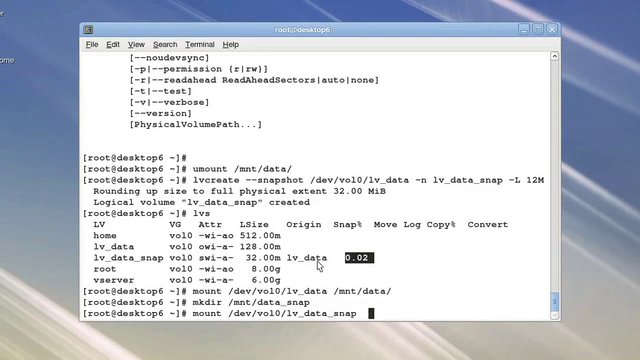
{"action": "type", "text": "/mnt/data_snap"}
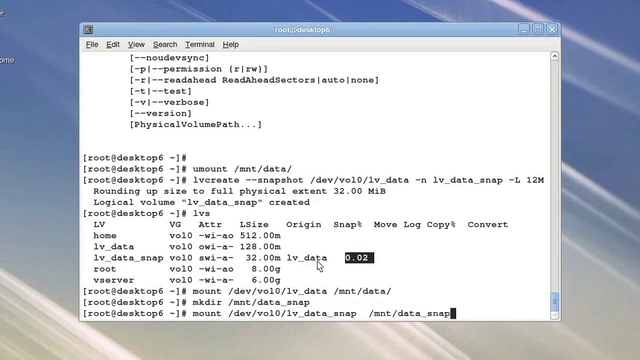